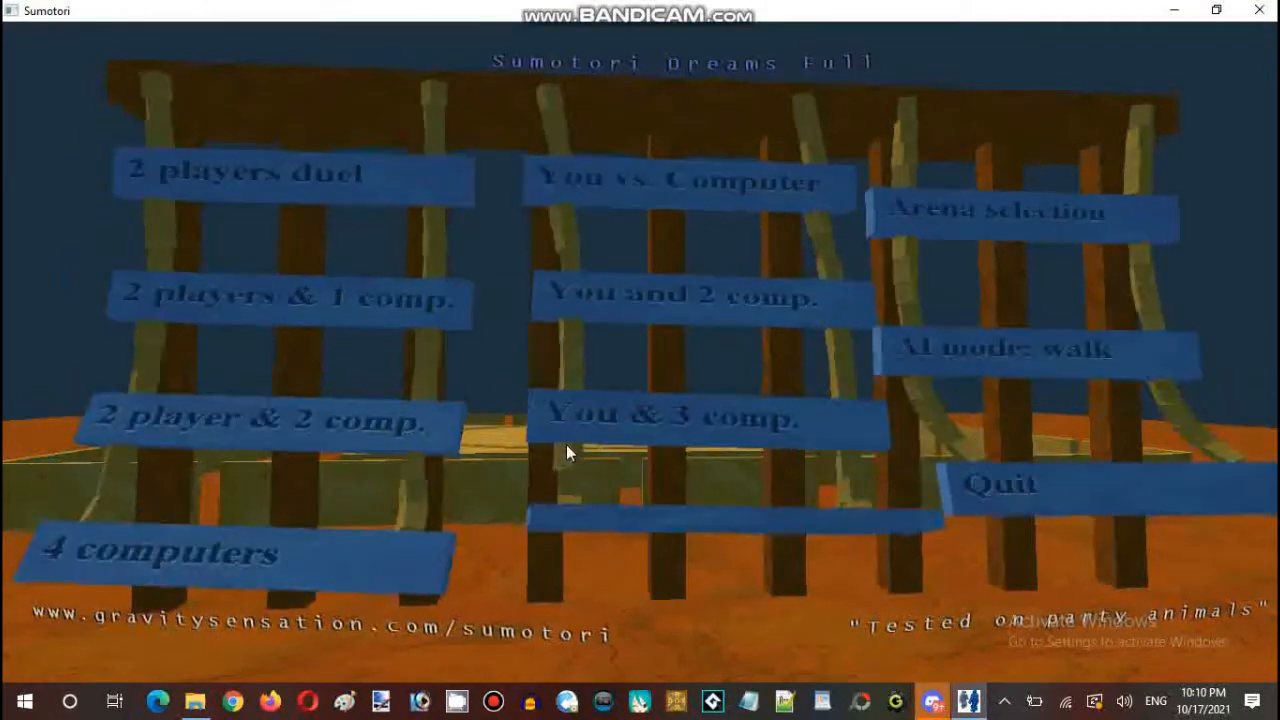
# - Quit Sumotori Dreams from its main menu back to the desktop
pyautogui.click(676, 417)
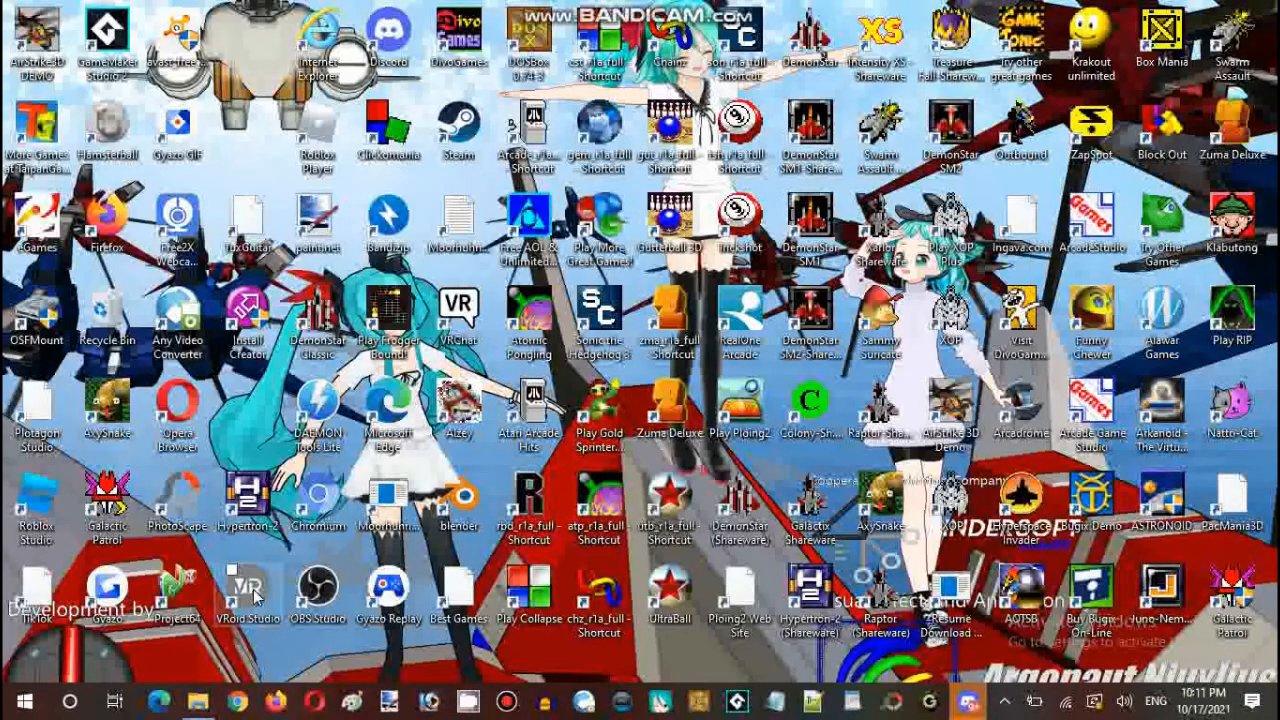
pyautogui.moveTo(262, 662)
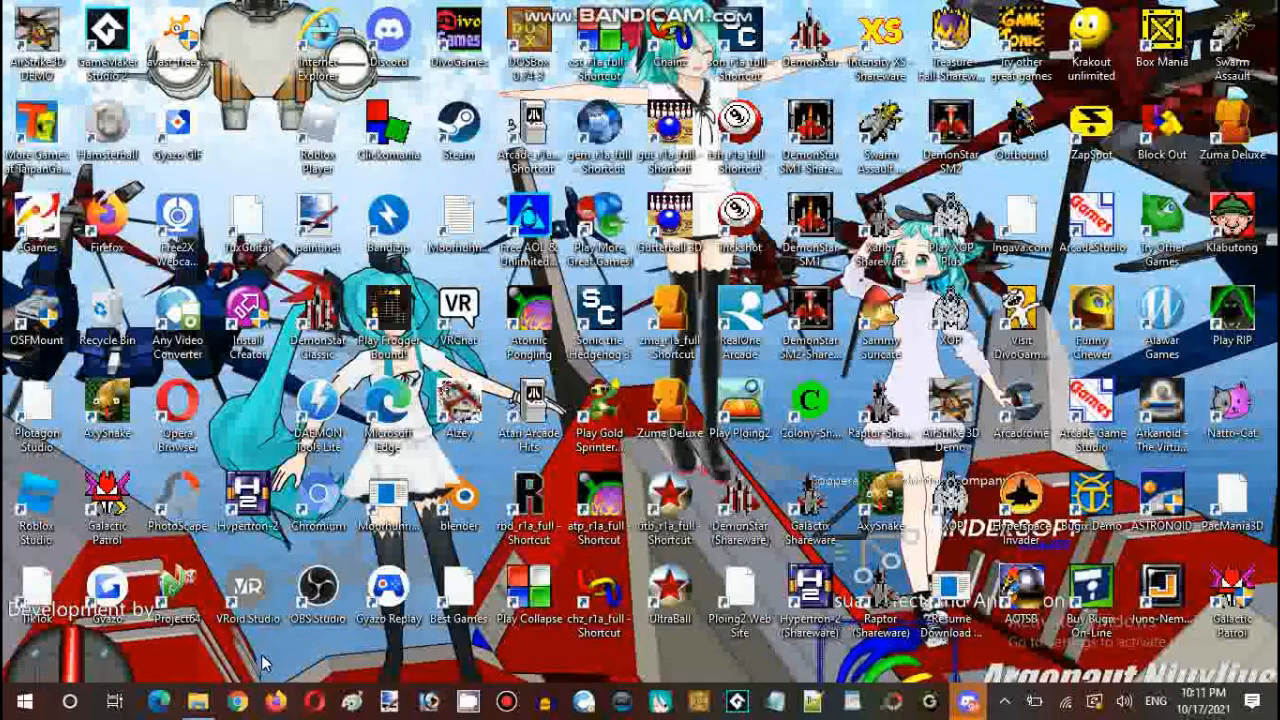
pyautogui.moveTo(235, 657)
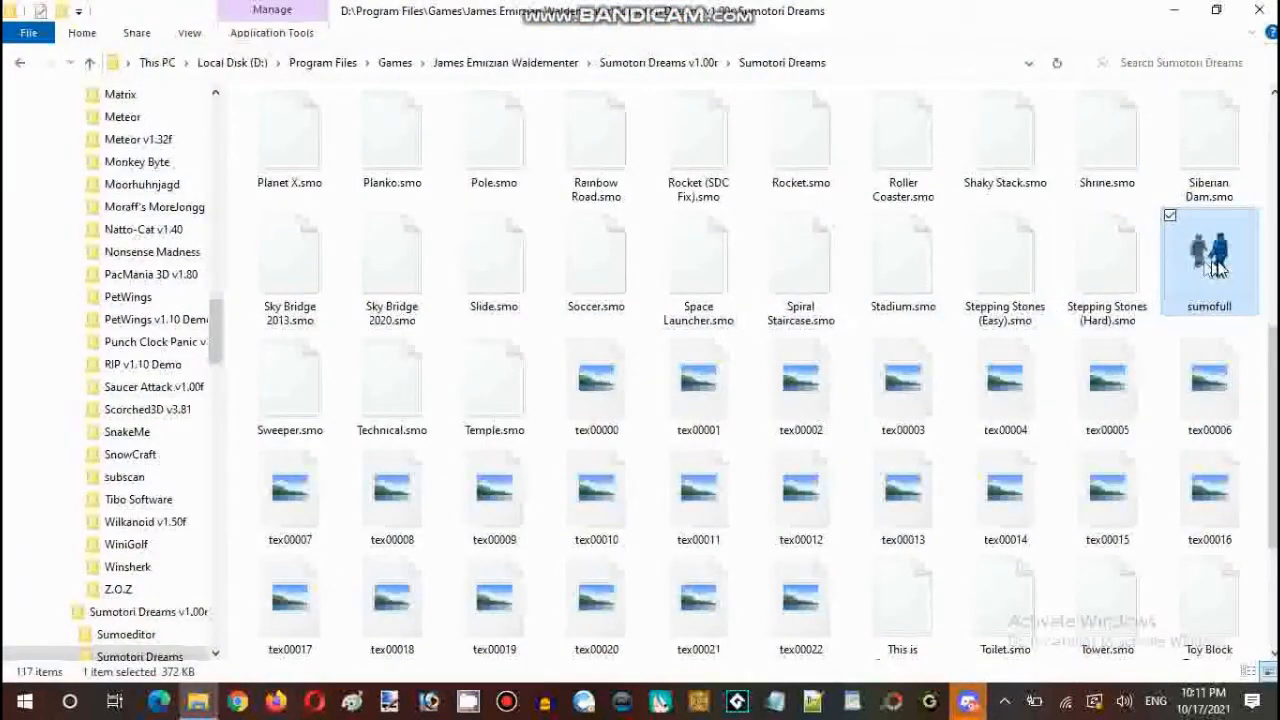
# - Launch sumofull from the Sumotori Dreams install folder
pyautogui.doubleClick(1215, 250)
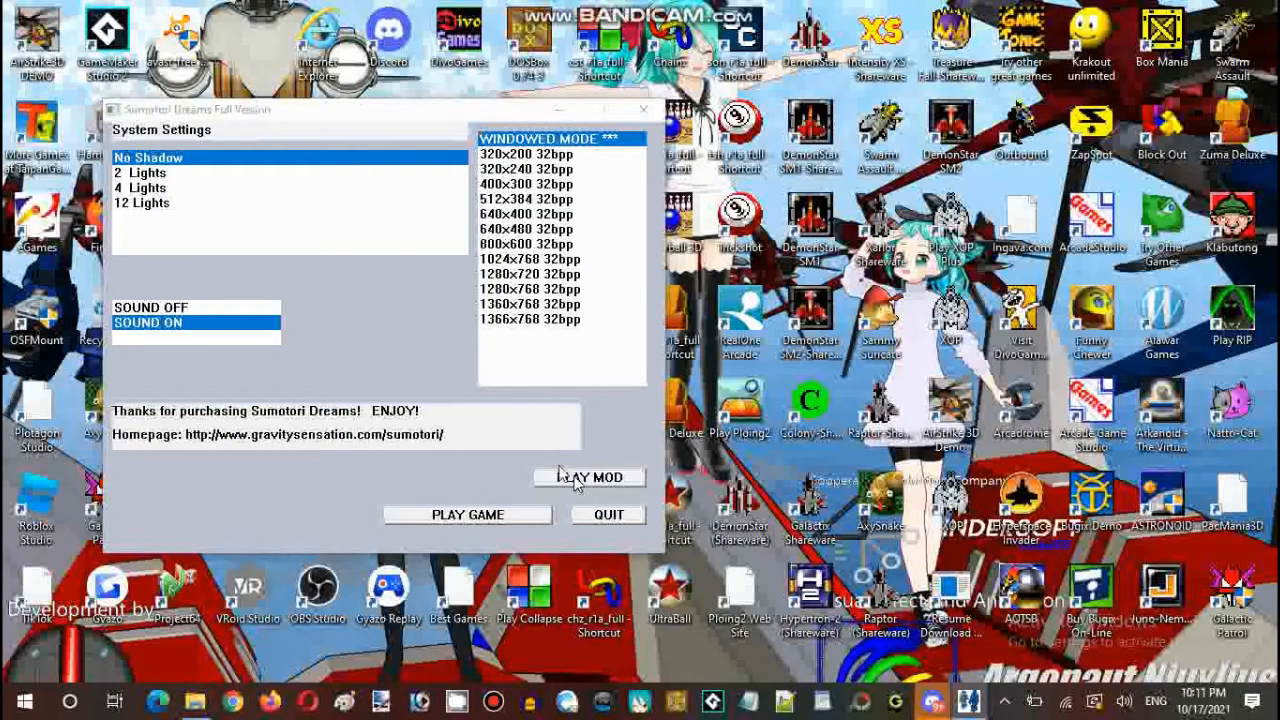
# - Choose Play Mod and load the 'This is Sparta.smo' mod file
pyautogui.click(589, 477)
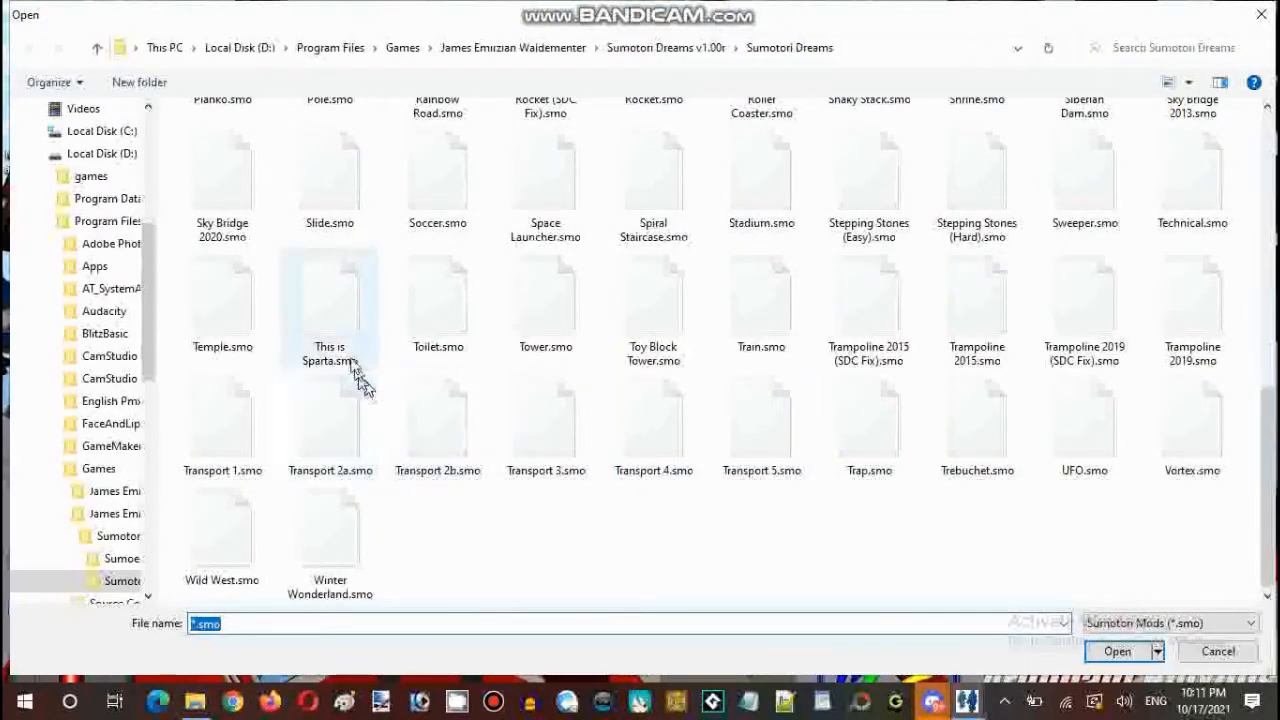
pyautogui.click(330, 300)
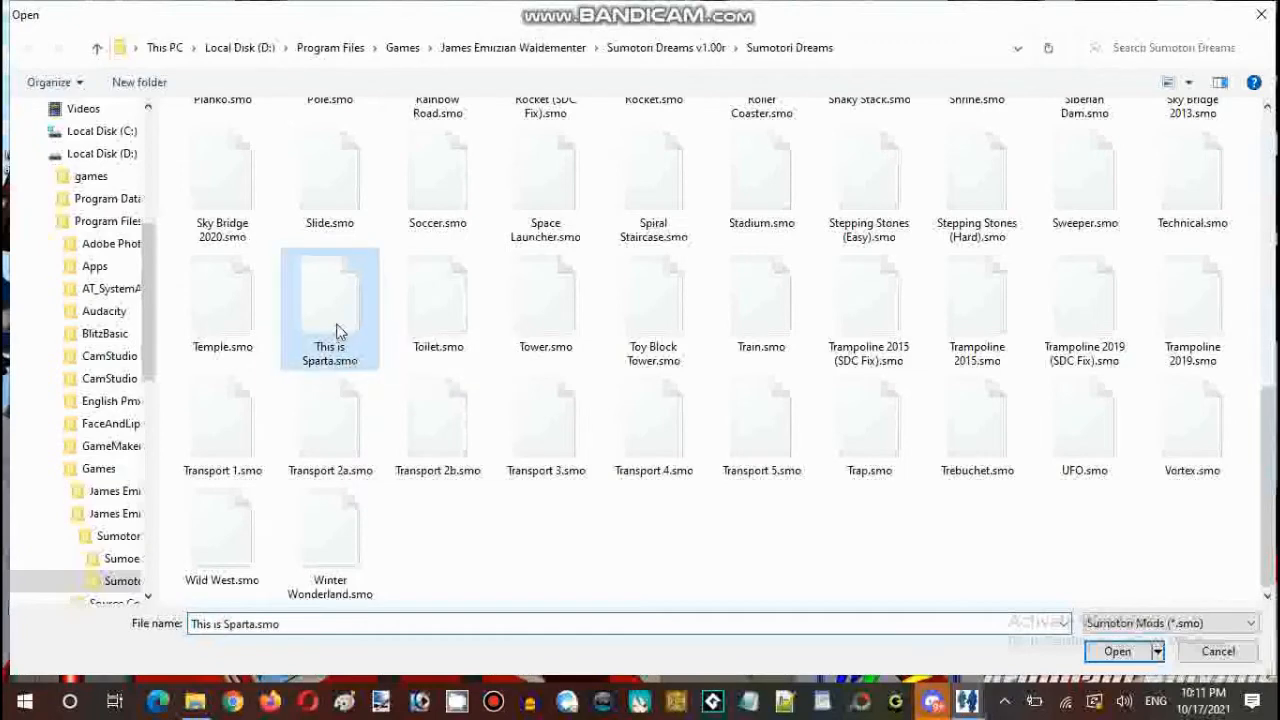
pyautogui.click(1126, 652)
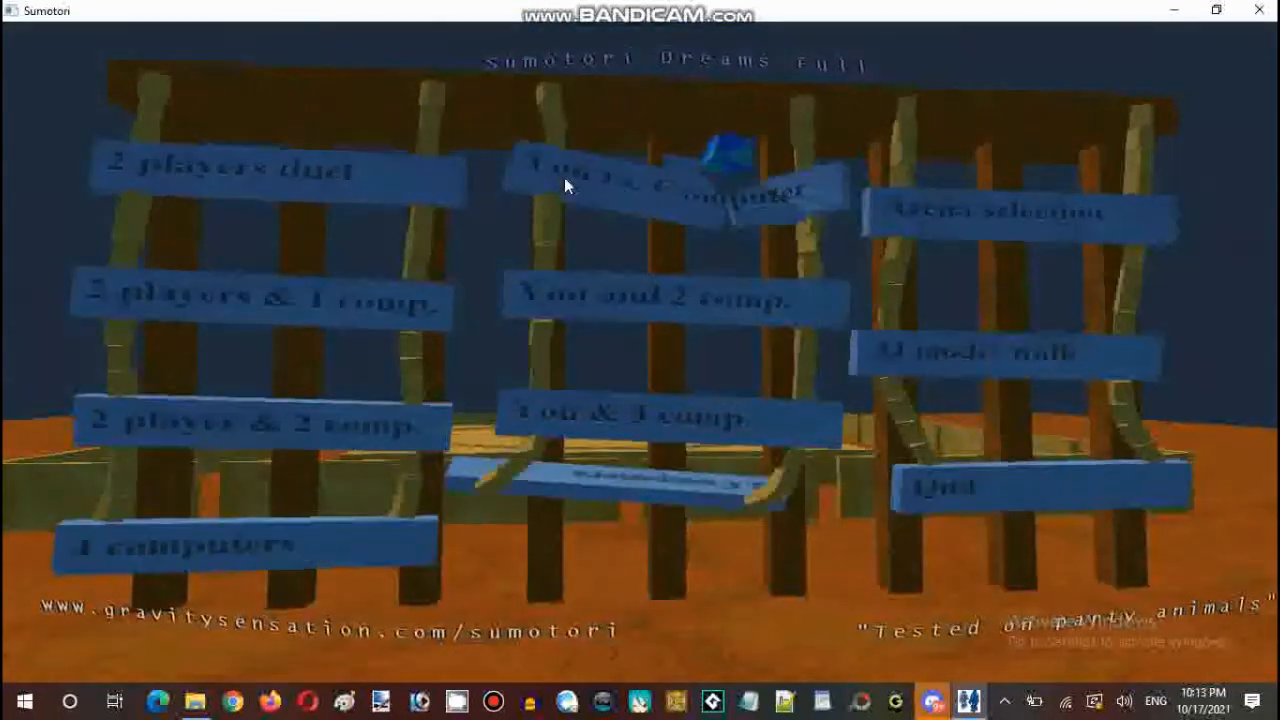
# - Start a You vs. Computer match and restart with Space after each bout
pyautogui.click(660, 185)
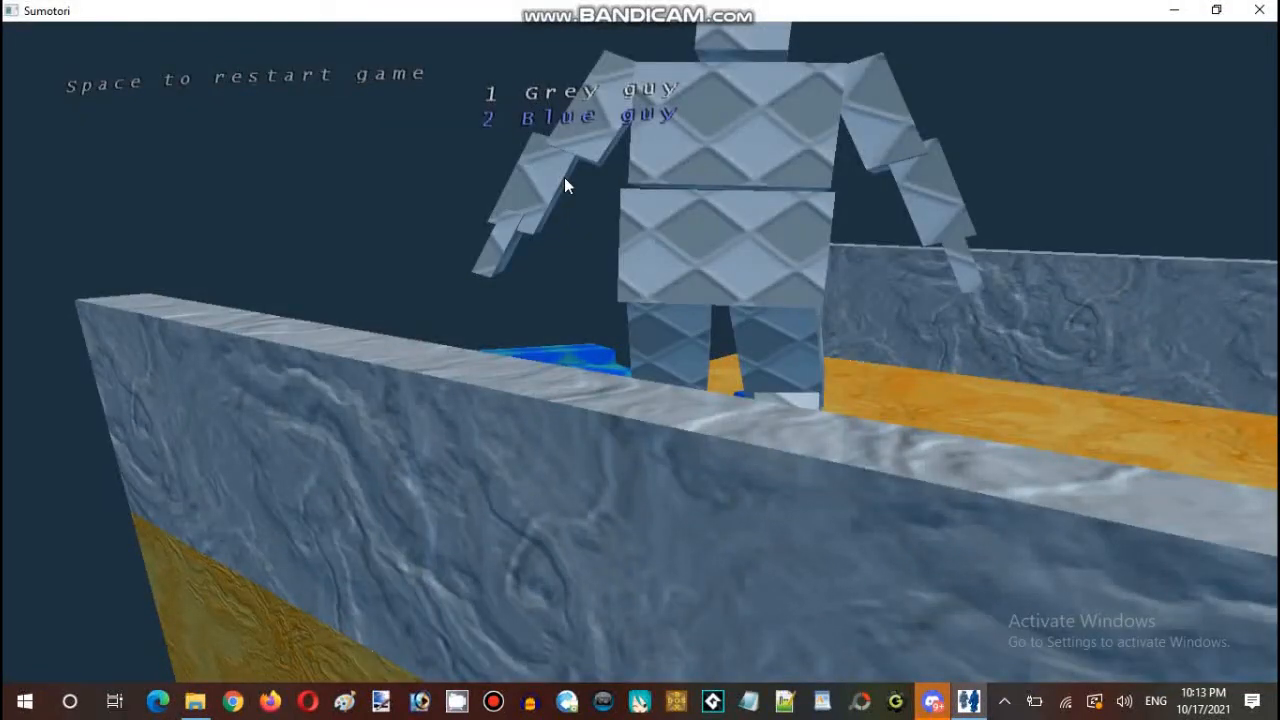
pyautogui.press('space')
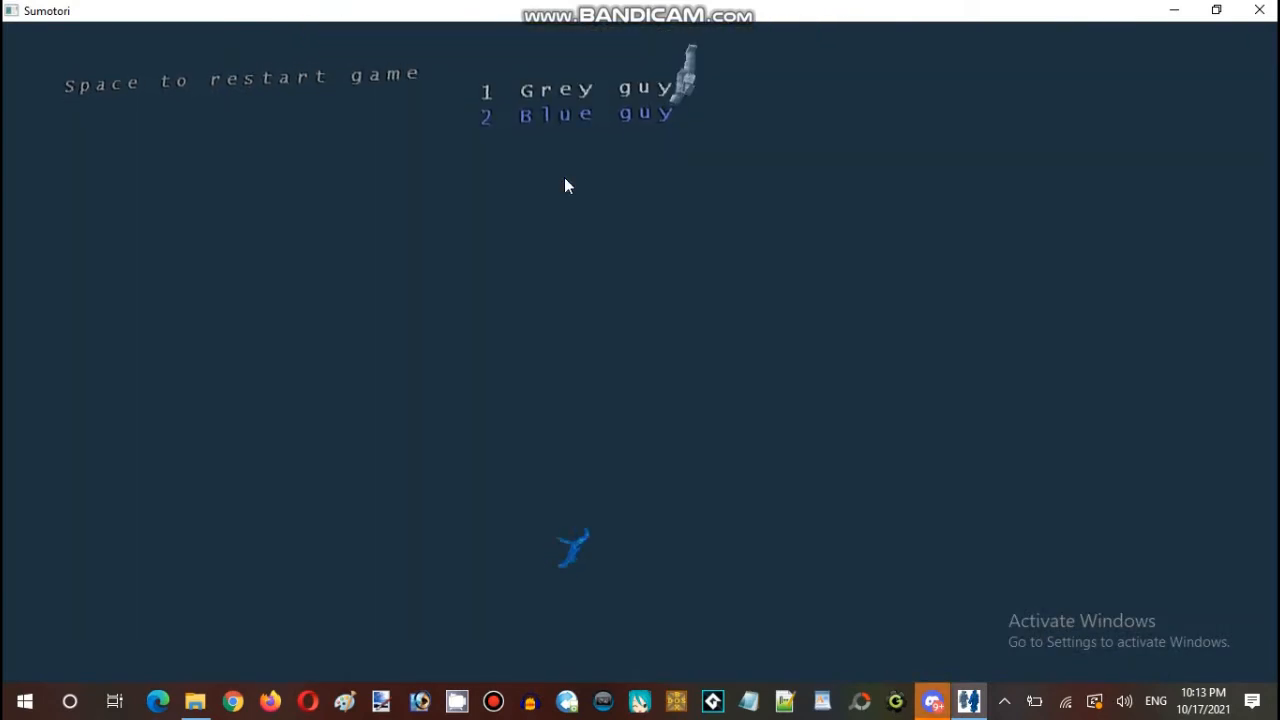
pyautogui.press('space')
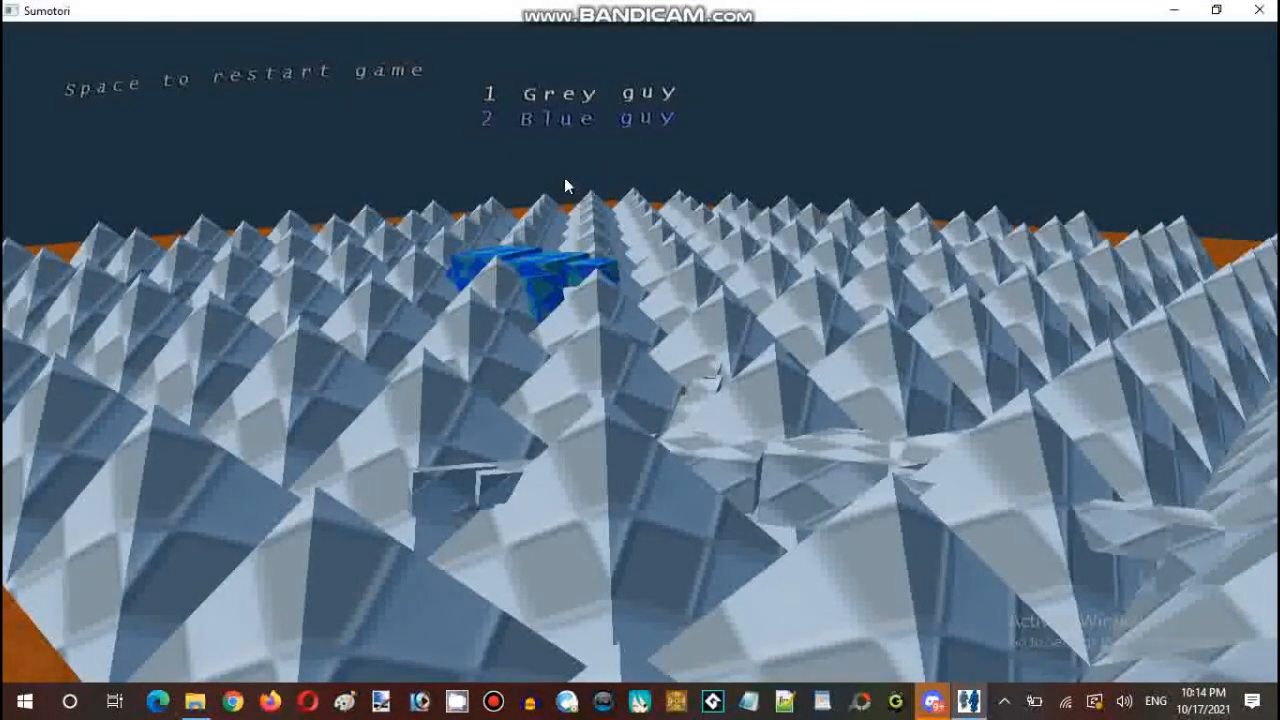
pyautogui.press('space')
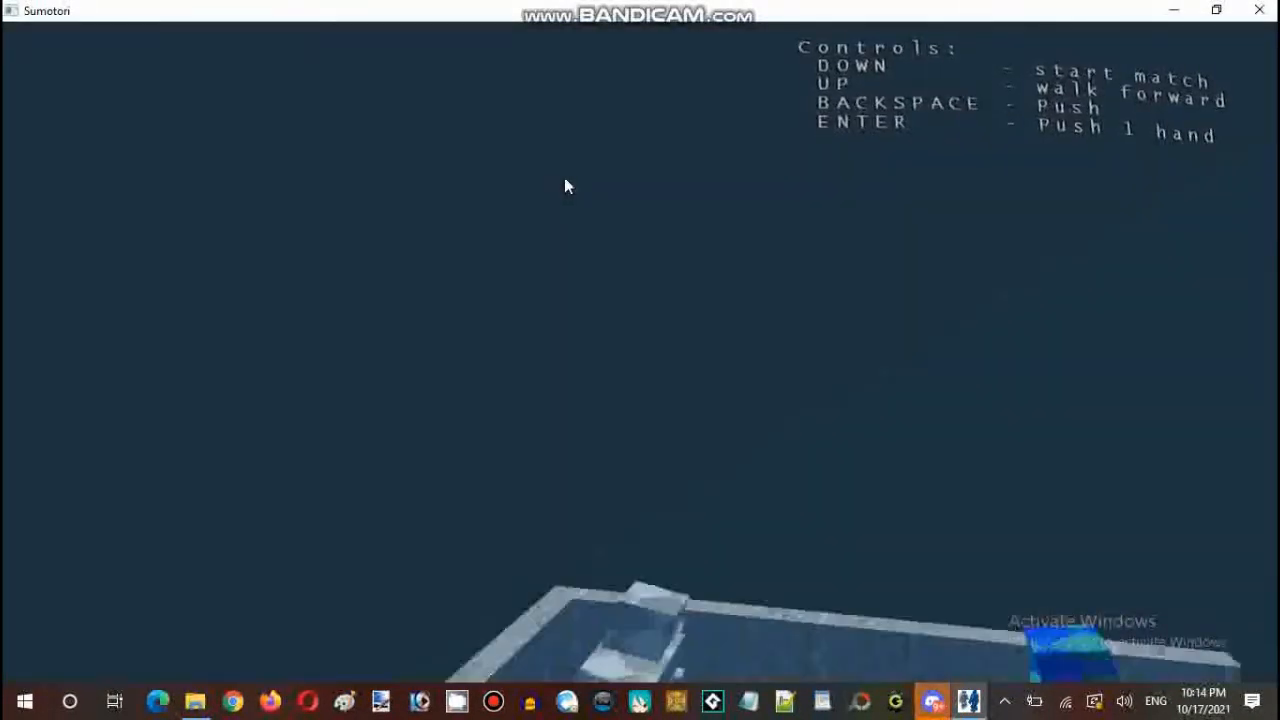